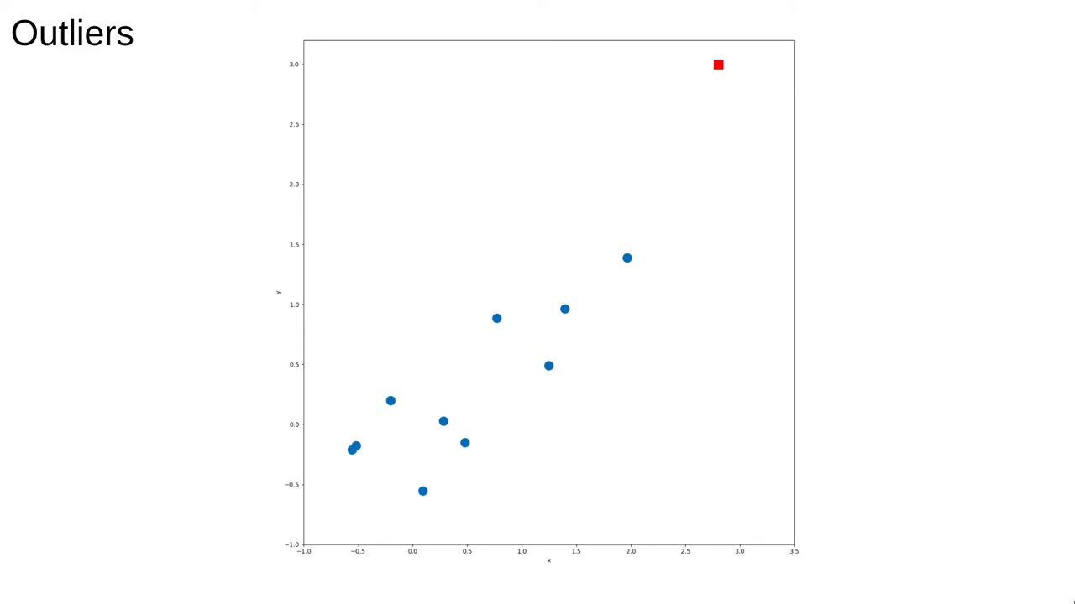
Move the far-right red point at x≈5.5 well above the fitted line, which stays nearly flat
key(right)
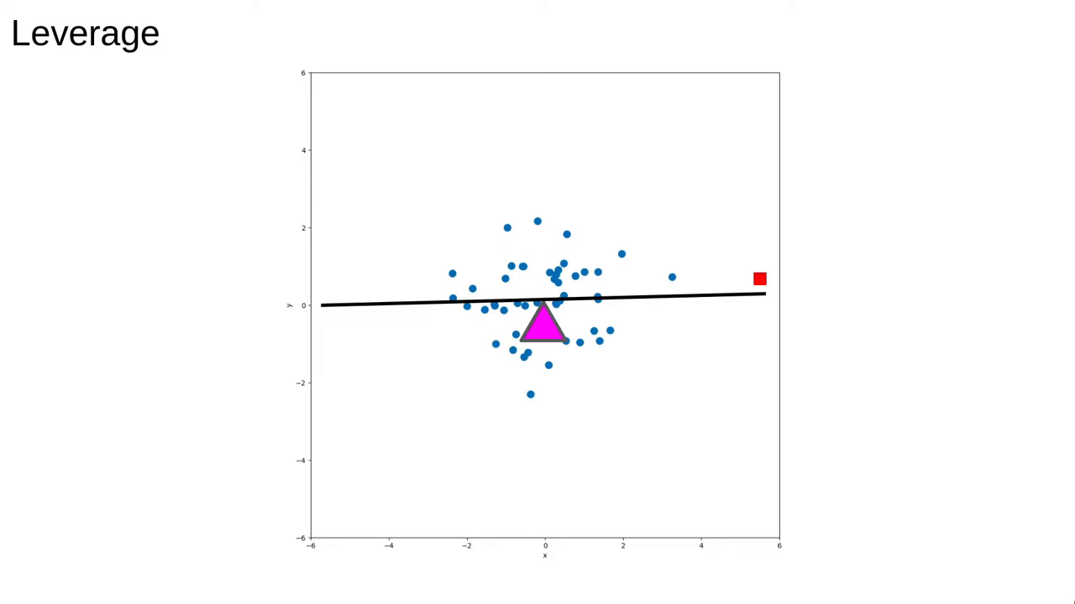
drag(759, 279, 759, 158)
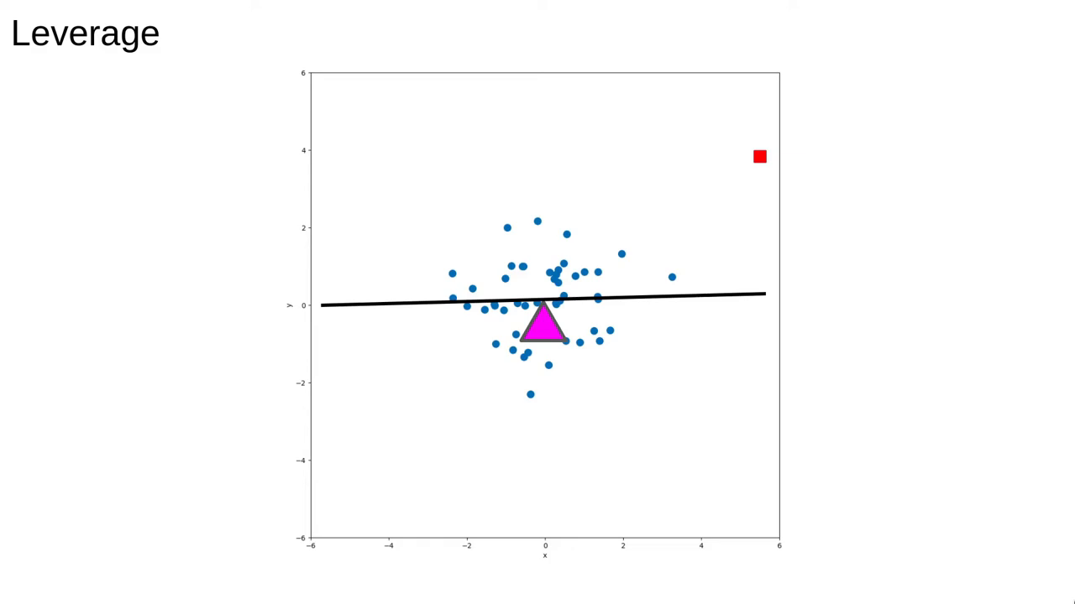
Drop the red point at x≈2.8 down to y=0 so the refitted line's slope flattens
key(Right)
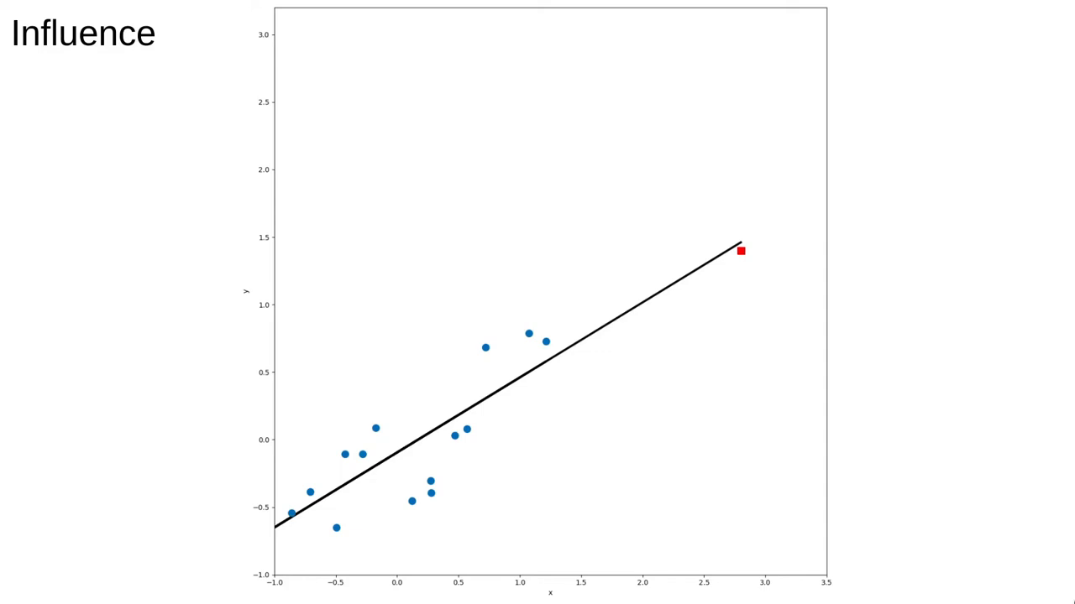
drag(741, 250, 740, 440)
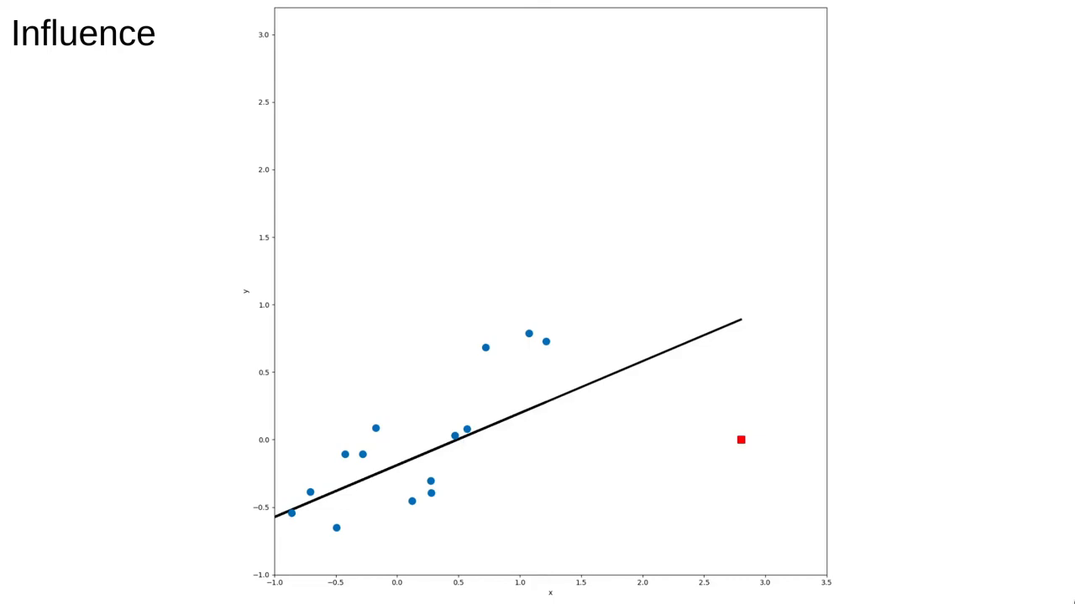